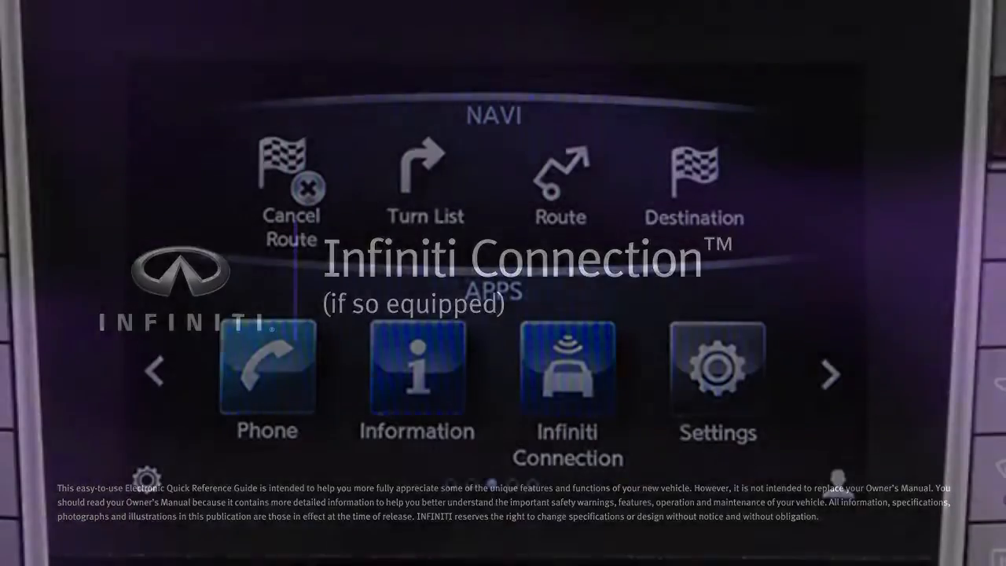
Step: Return to the Infiniti InTouch main menu using the MENU button
{"action": "left_click", "coordinate": [567, 375]}
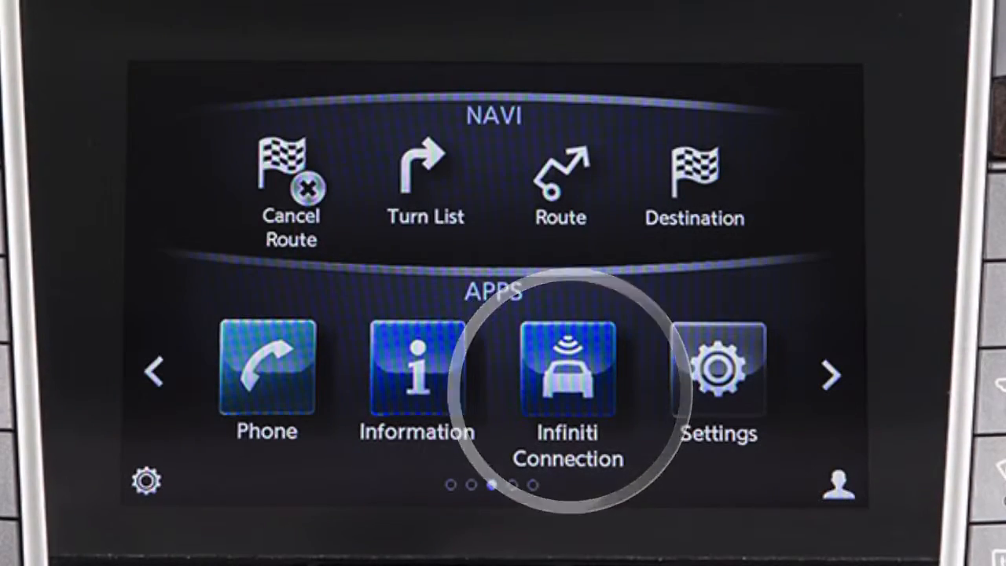
{"action": "left_click", "coordinate": [566, 374]}
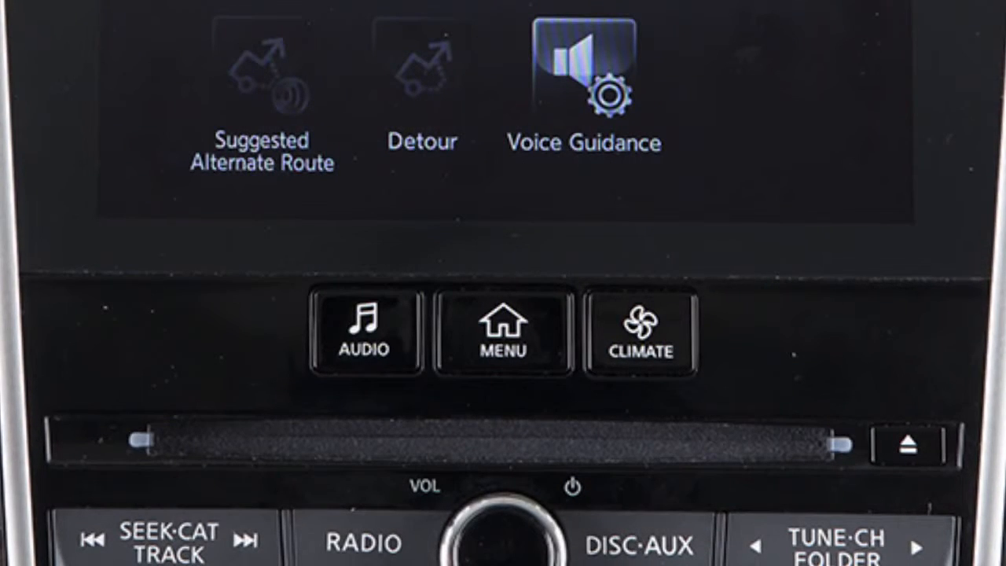
{"action": "left_click", "coordinate": [501, 336]}
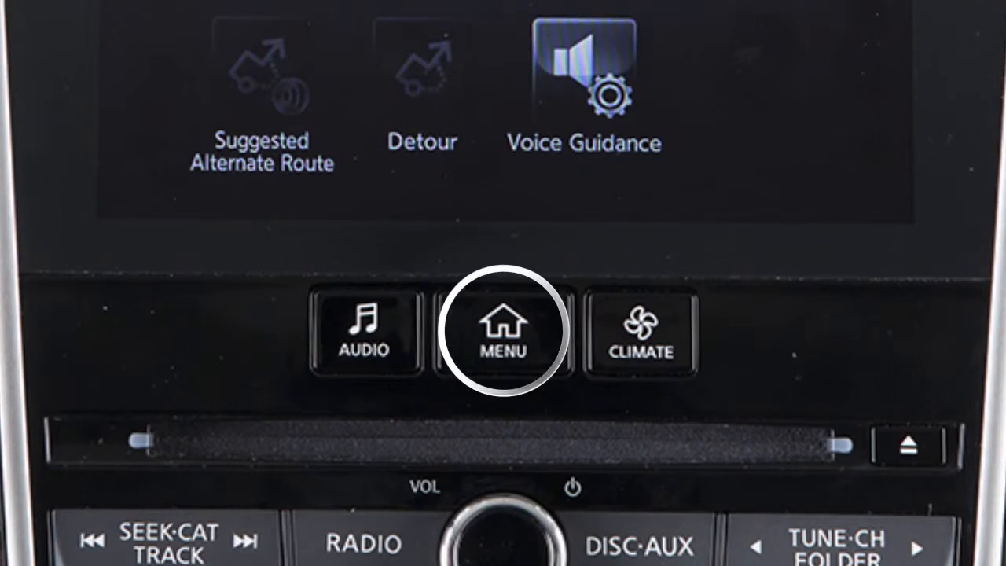
{"action": "left_click", "coordinate": [503, 336]}
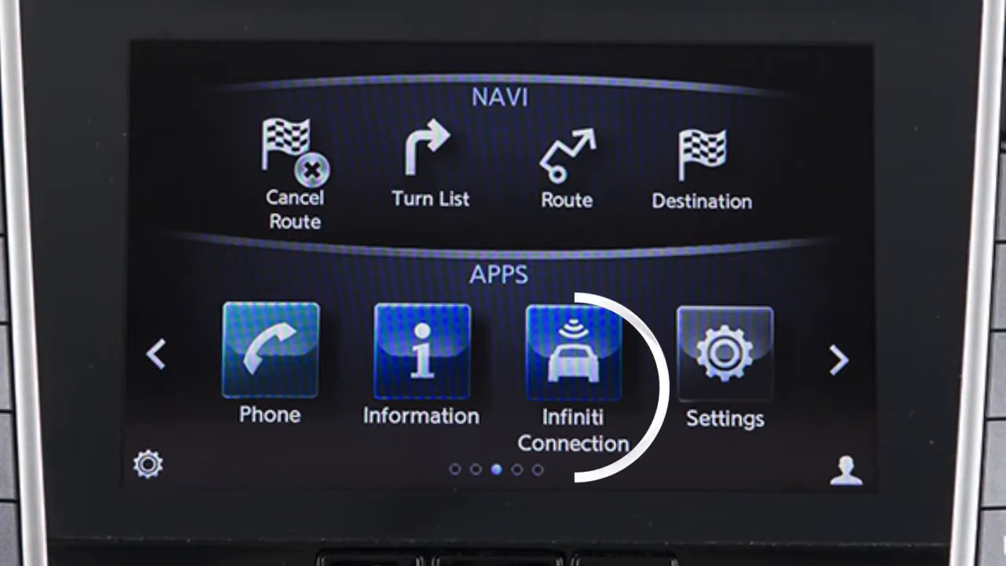
Step: Launch Infiniti Connection from APPS, then again via the map screen's headset icon
{"action": "left_click", "coordinate": [570, 362]}
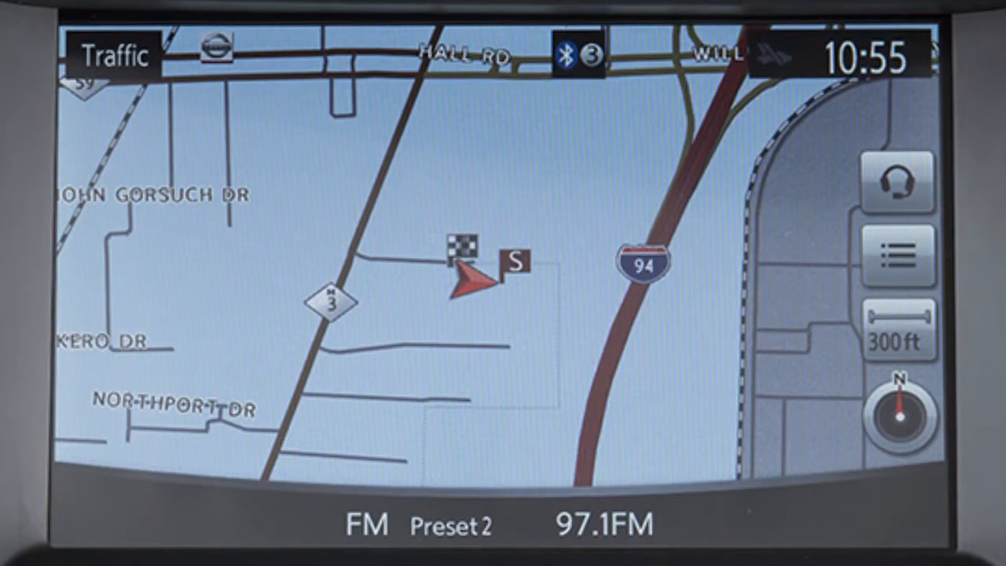
{"action": "left_click", "coordinate": [899, 185]}
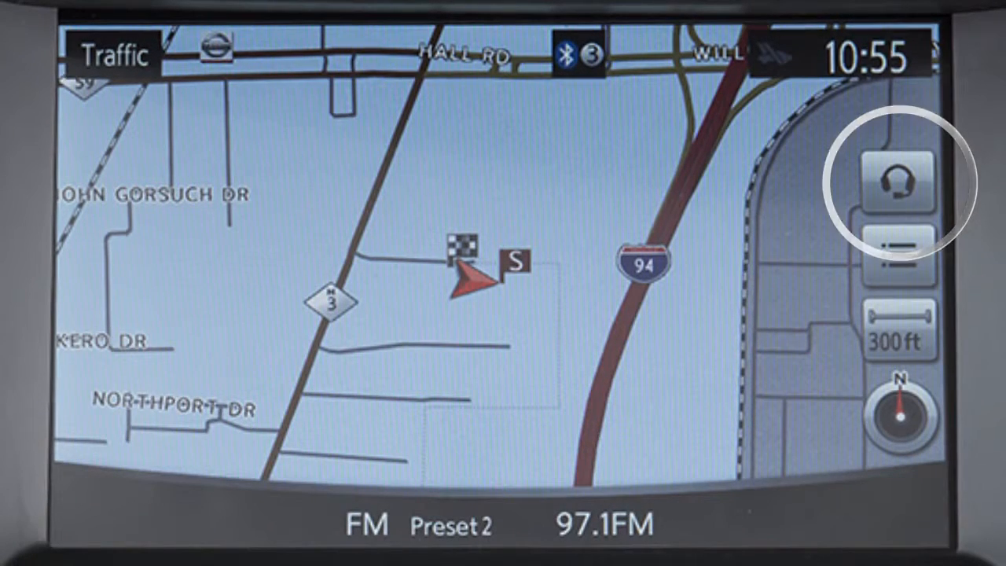